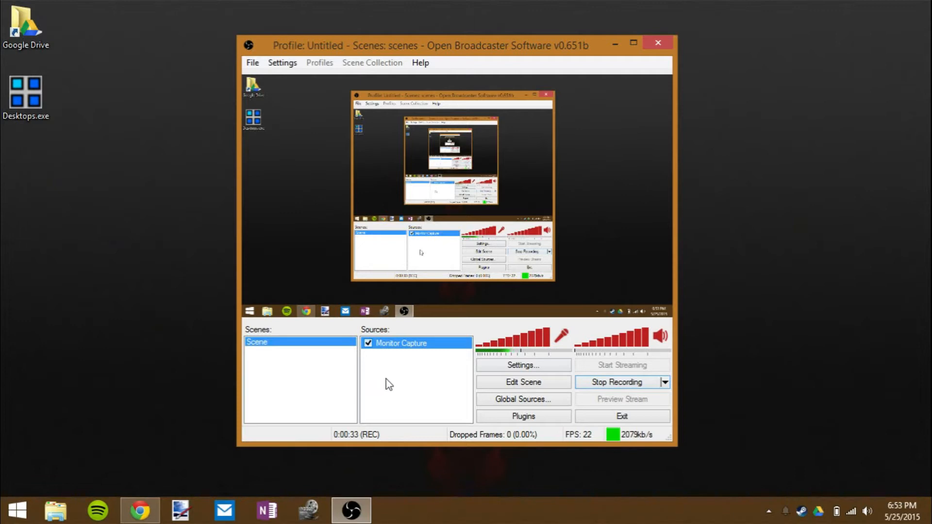
Add a new Monitor Capture source, confirm its name, then discard it
right_click(397, 382)
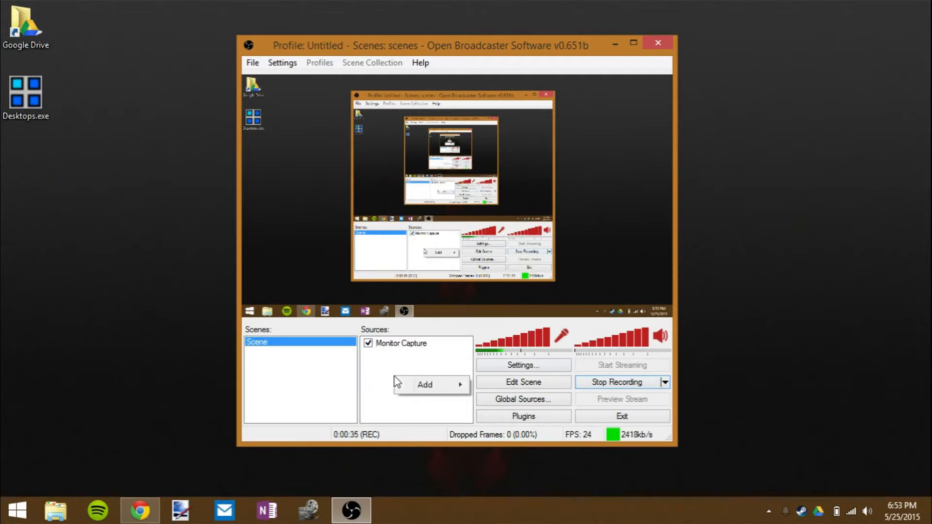
left_click(425, 385)
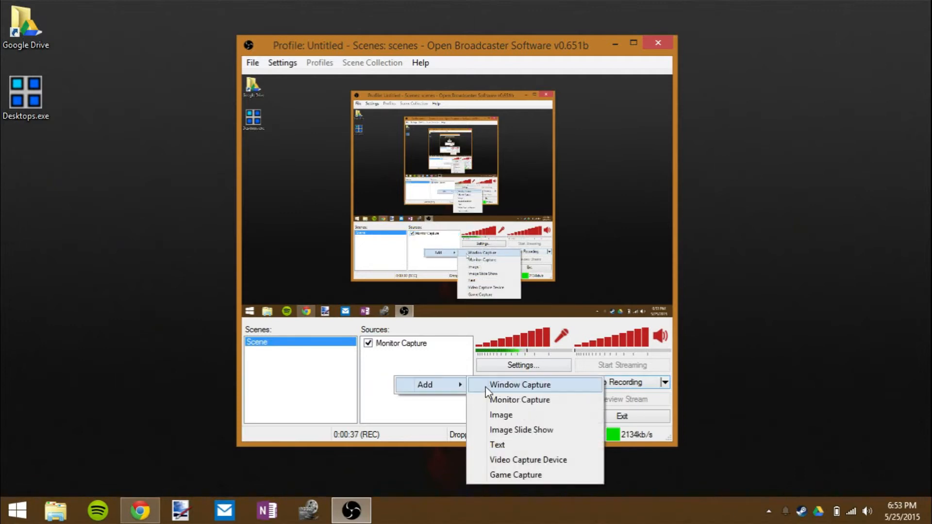
mouse_move(492, 402)
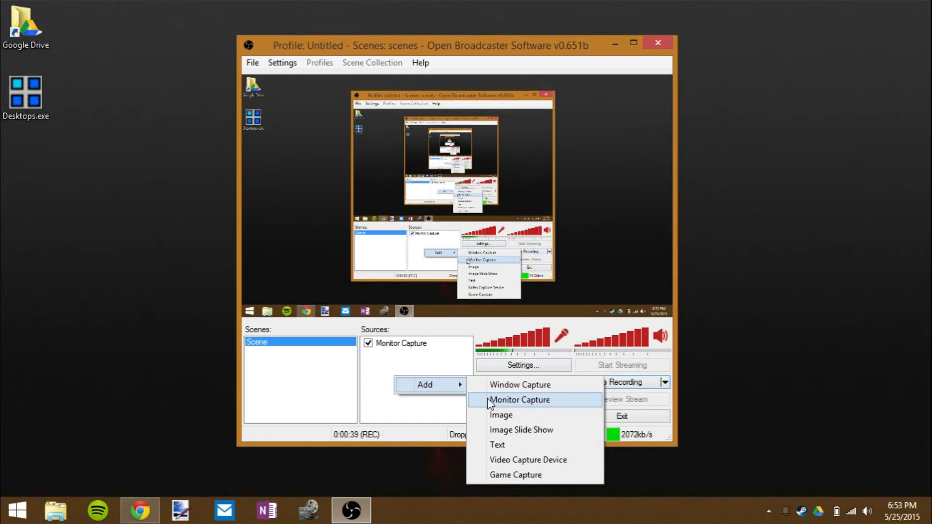
mouse_move(501, 387)
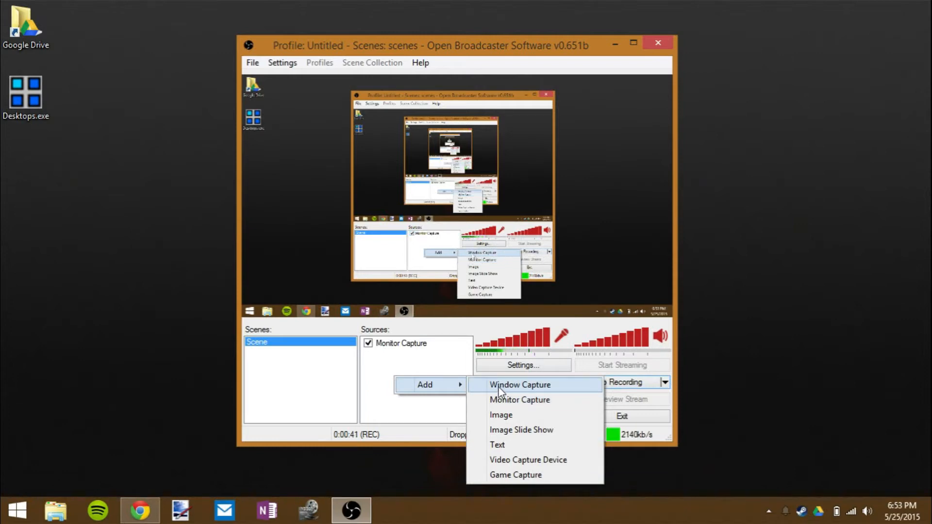
left_click(520, 400)
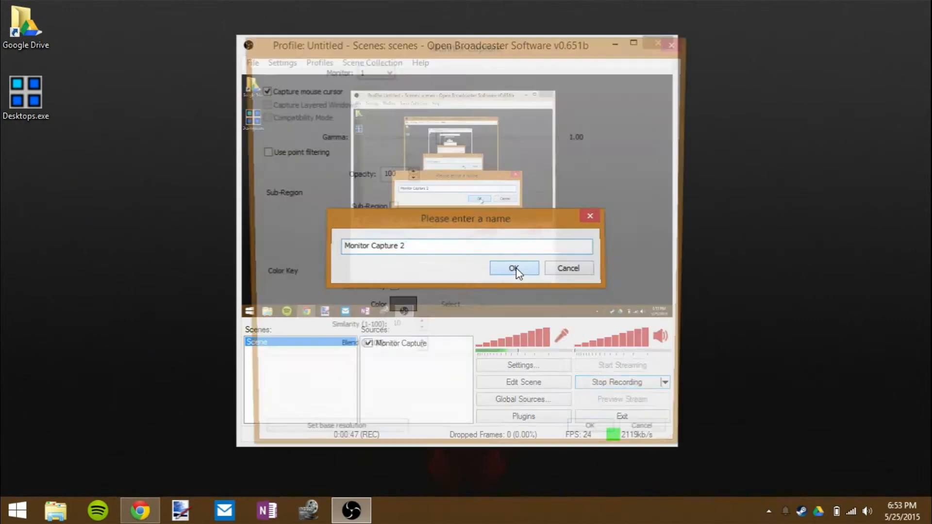
left_click(514, 268)
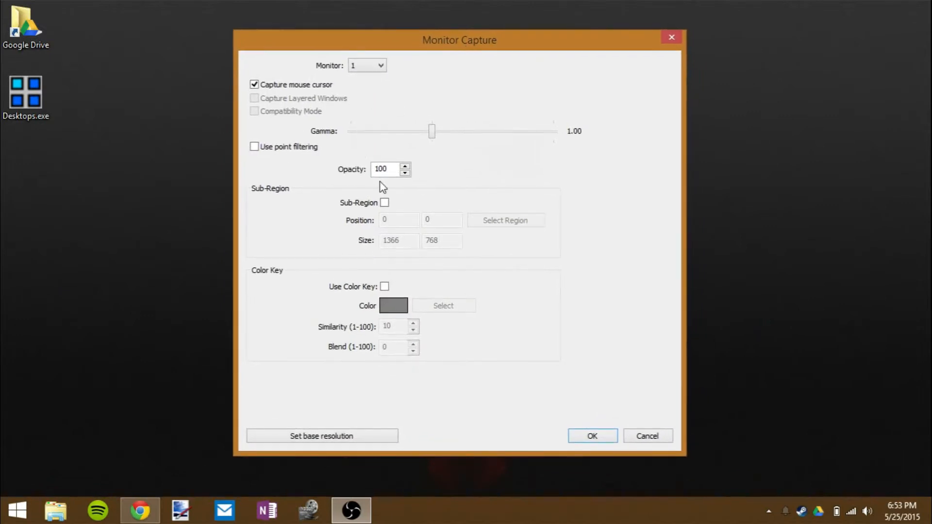
mouse_move(625, 426)
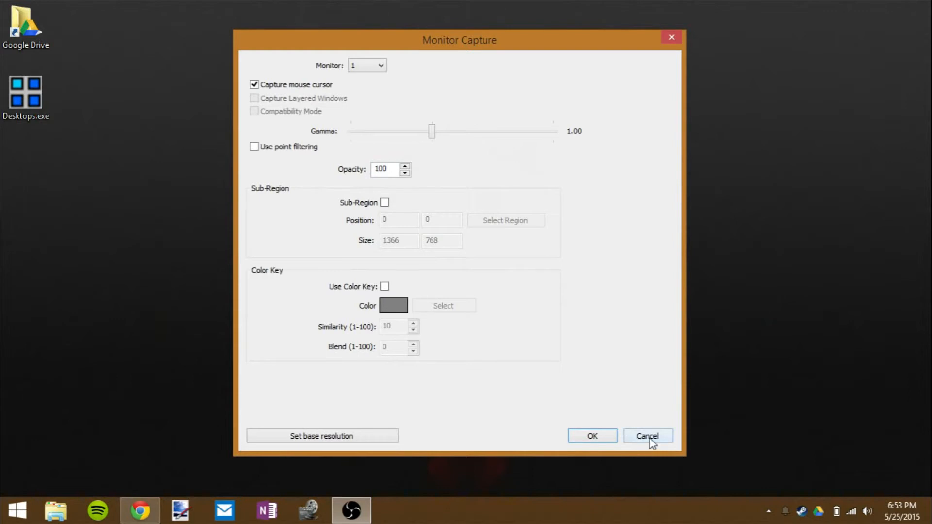
left_click(648, 436)
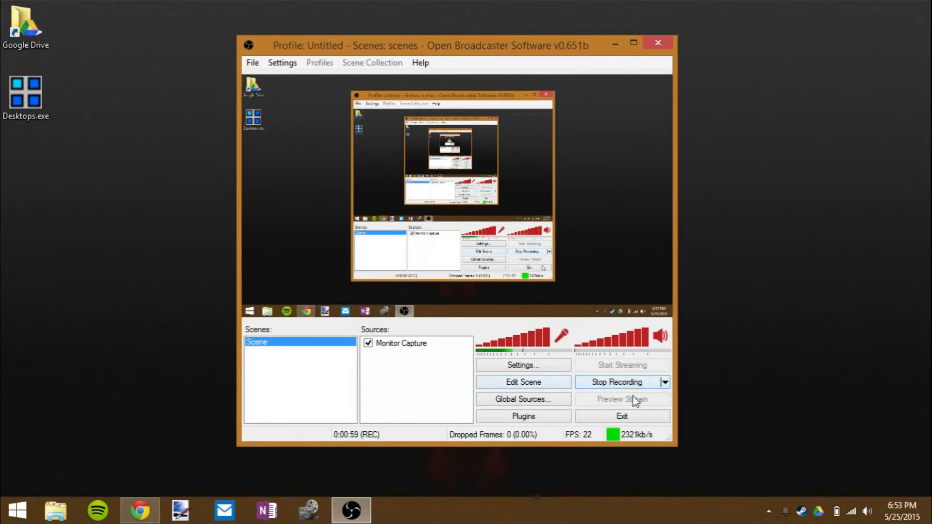
mouse_move(403, 366)
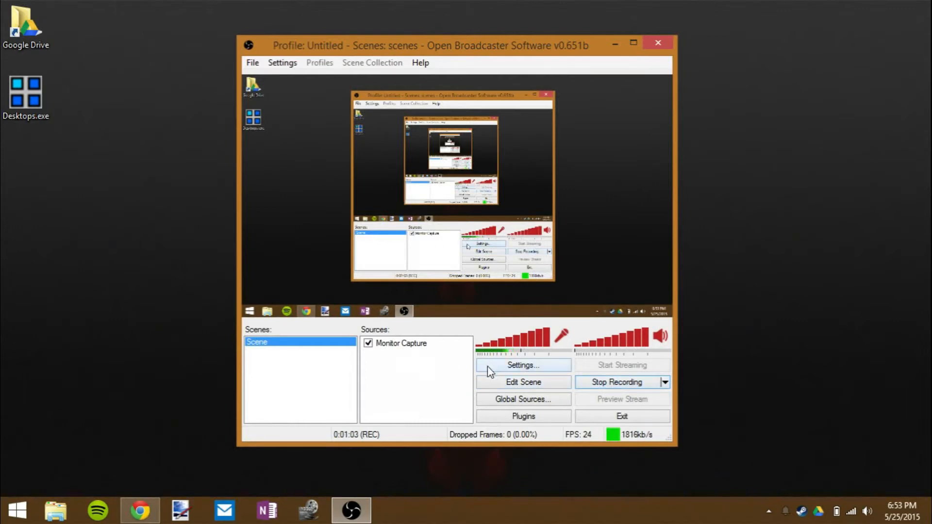
Review OBS settings, keeping desktop audio on the headset earphone and checking video and encoding
left_click(523, 366)
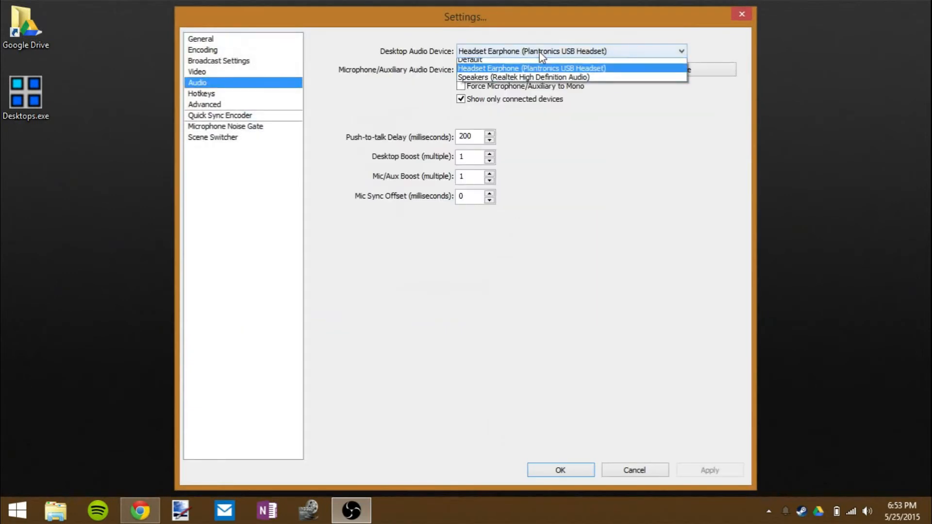
left_click(535, 68)
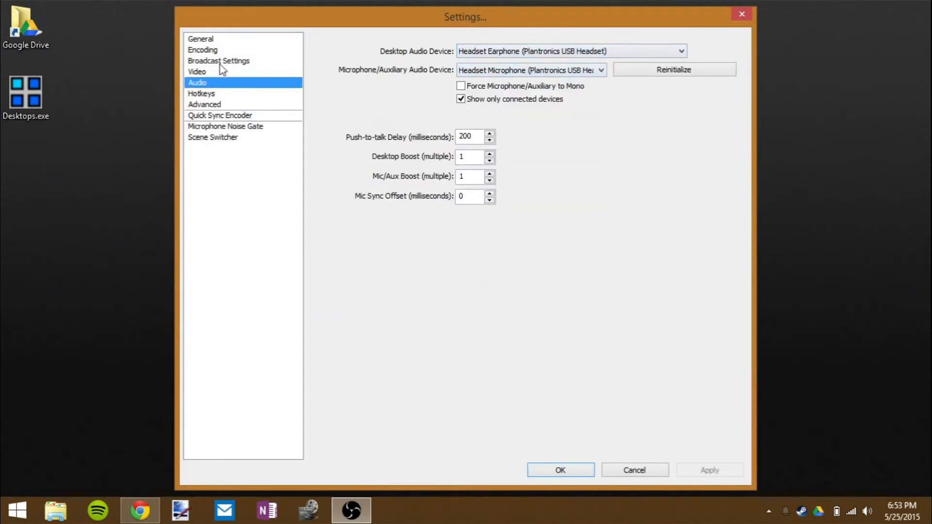
left_click(197, 72)
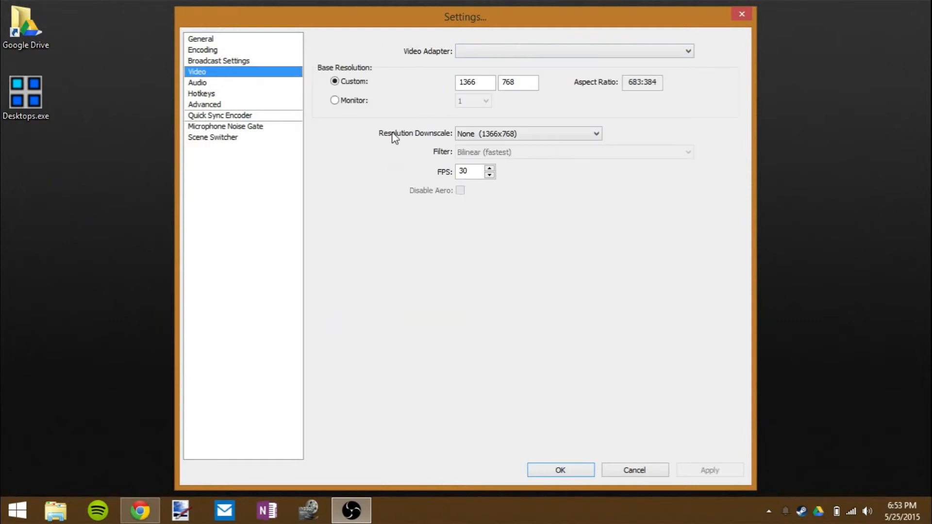
left_click(203, 49)
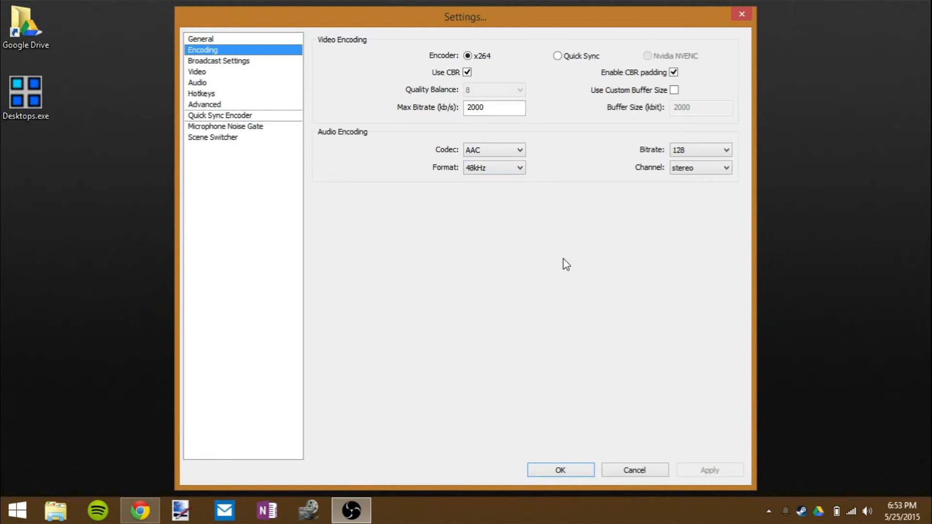
mouse_move(499, 121)
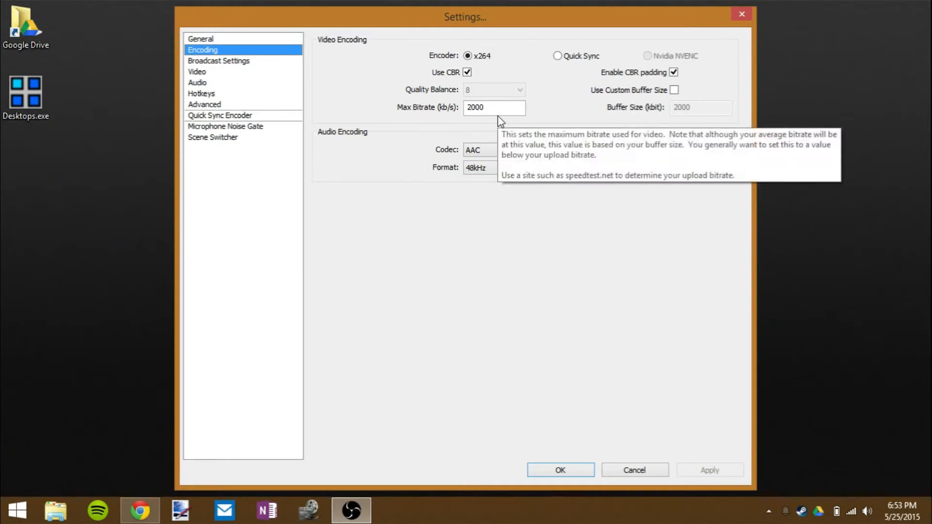
mouse_move(552, 293)
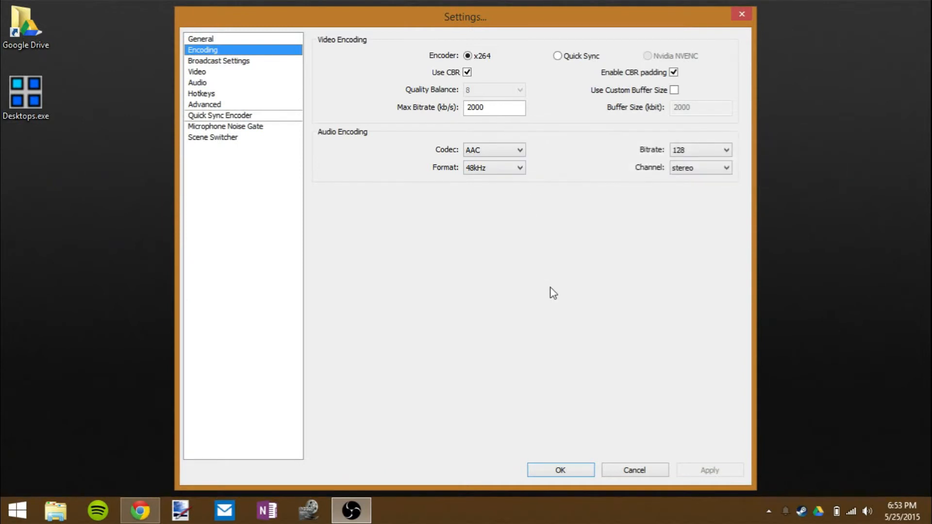
mouse_move(621, 481)
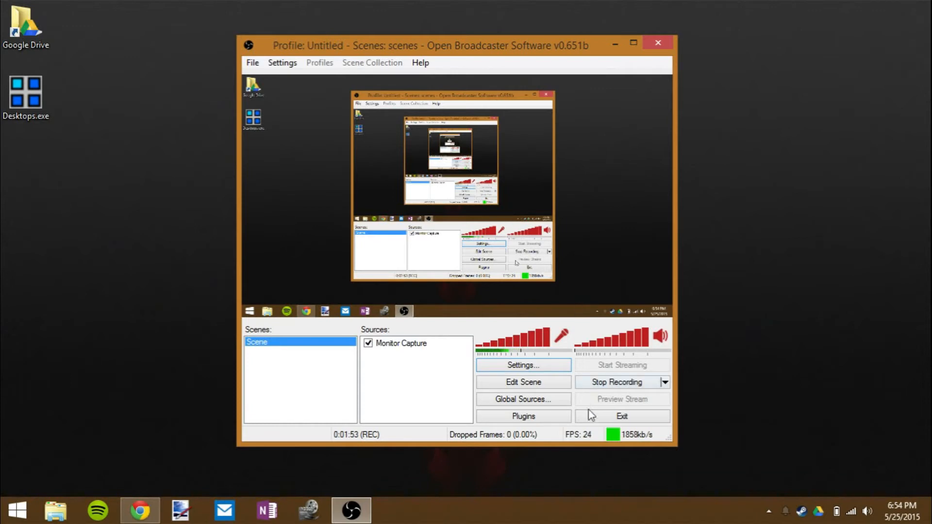
mouse_move(597, 456)
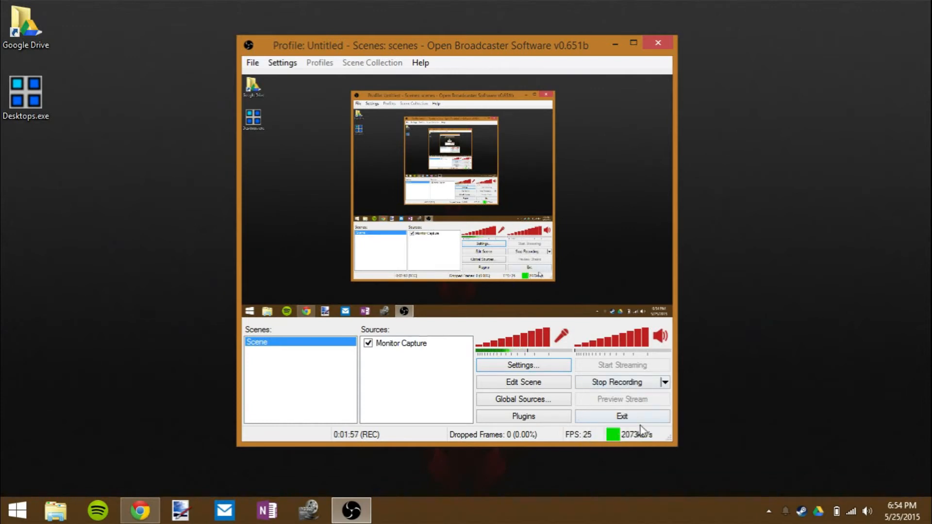
mouse_move(530, 456)
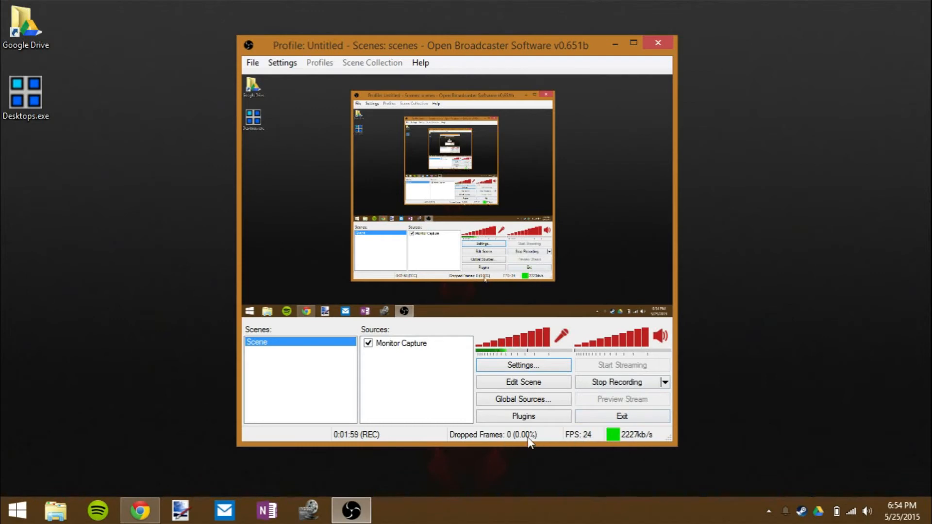
mouse_move(442, 391)
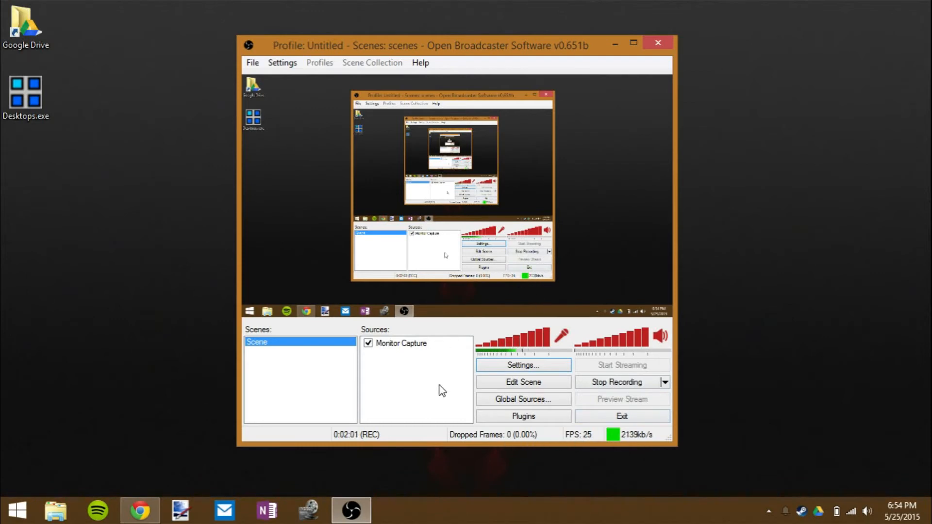
mouse_move(266, 492)
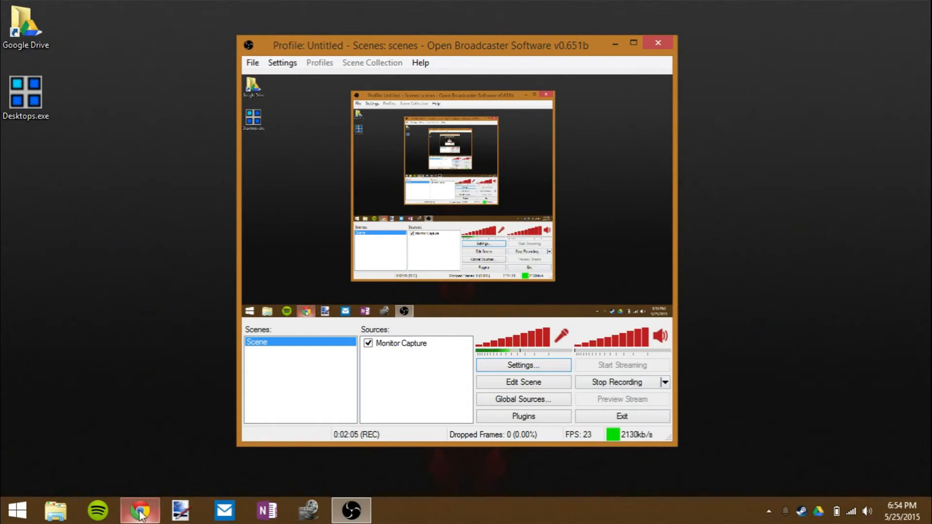
Switch to Chrome and scroll down through the How-To Geek page
left_click(139, 510)
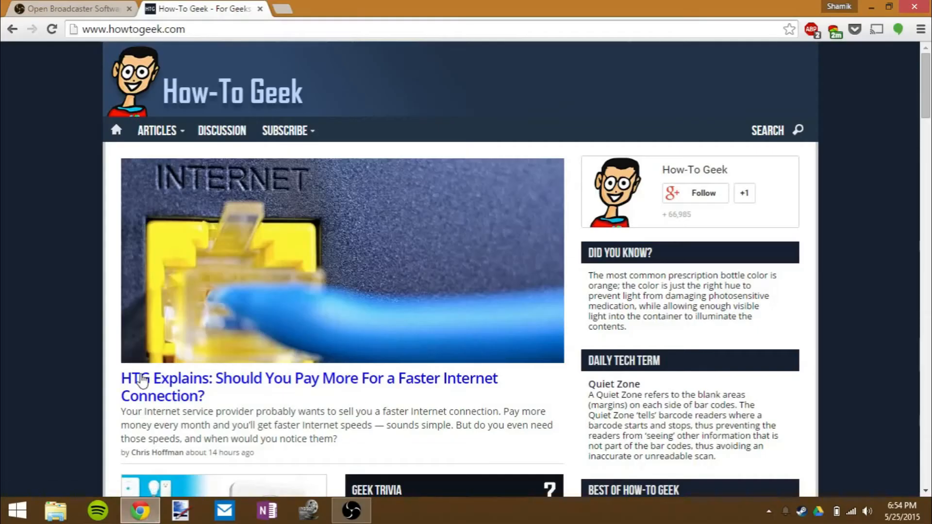
scroll("down", 3)
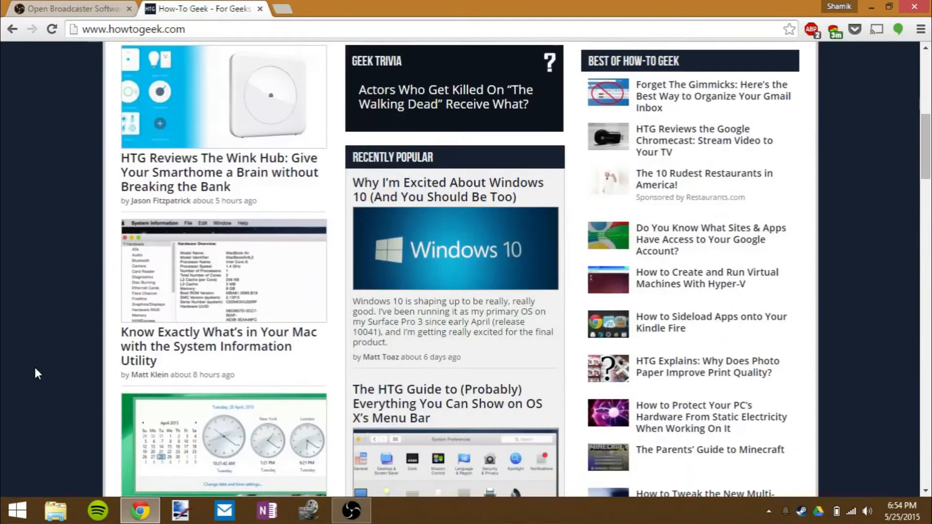
scroll("down", 3)
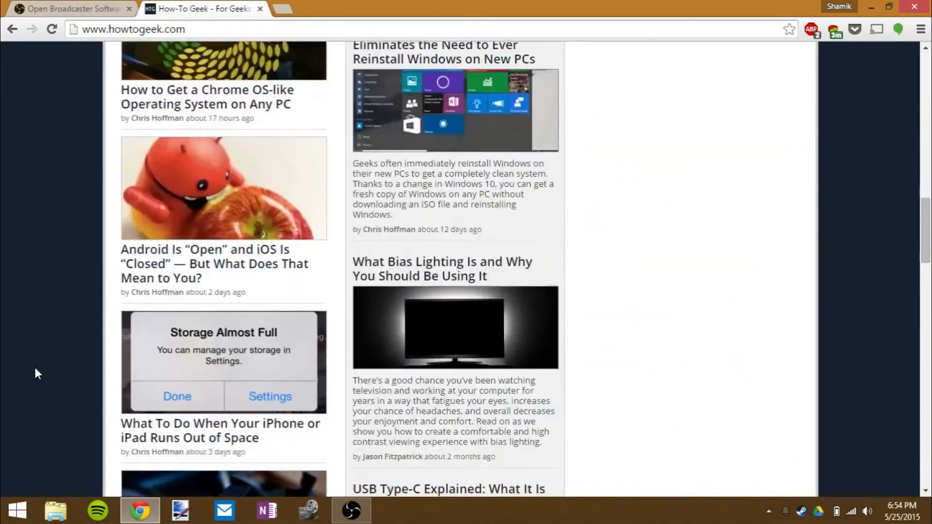
scroll("down", 3)
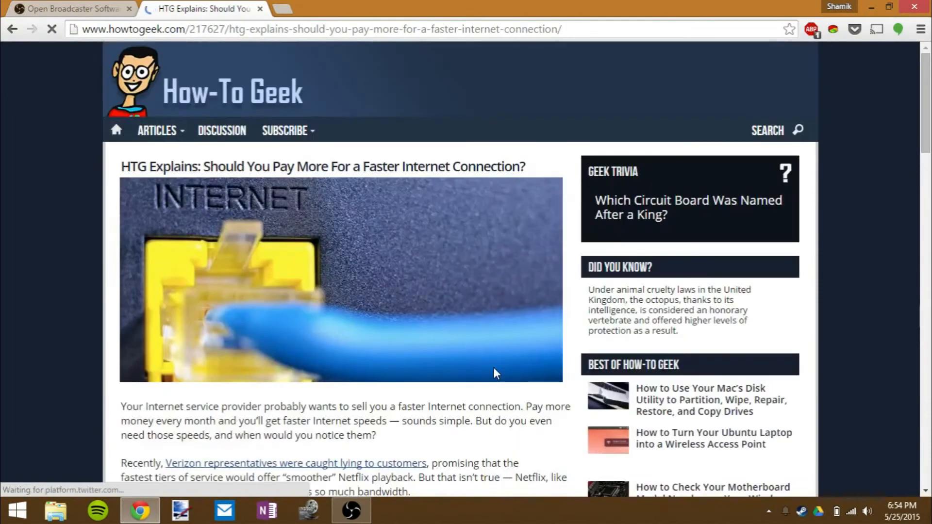
scroll("down", 3)
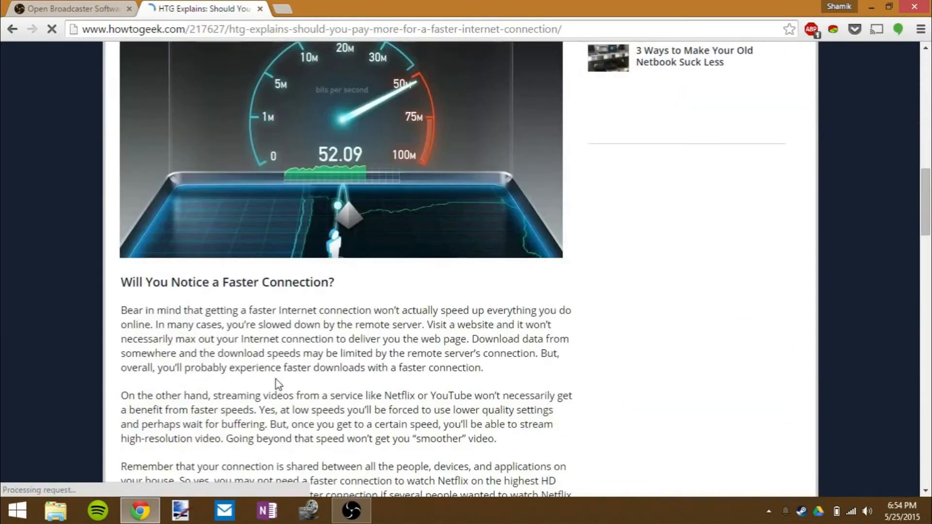
scroll("down", 3)
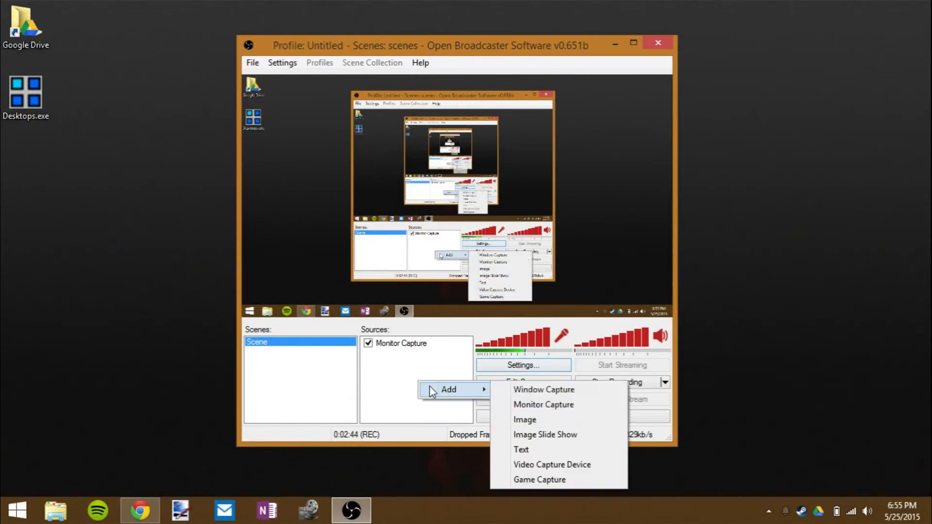
mouse_move(546, 469)
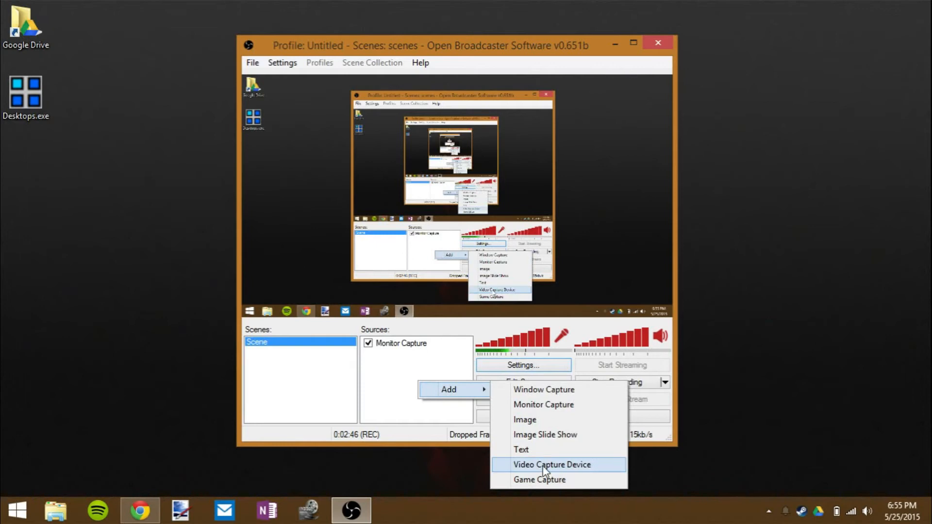
mouse_move(551, 446)
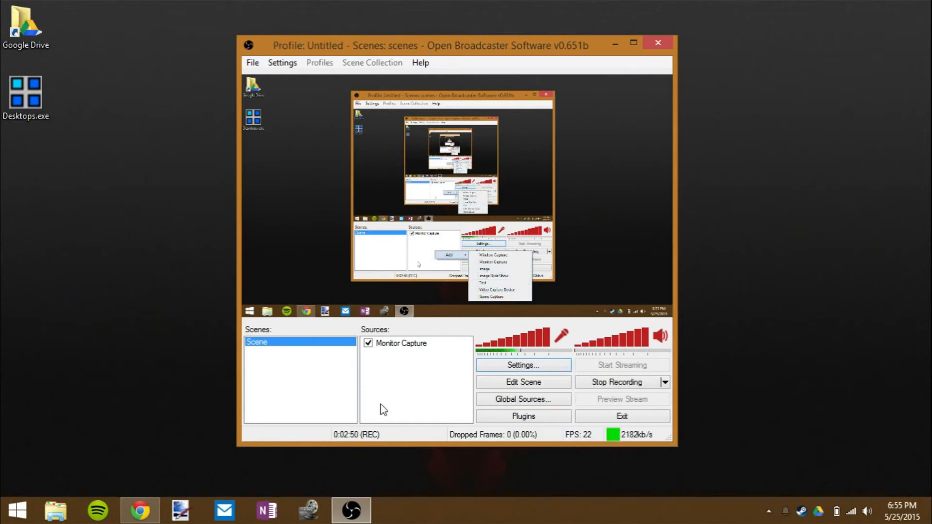
left_click(417, 384)
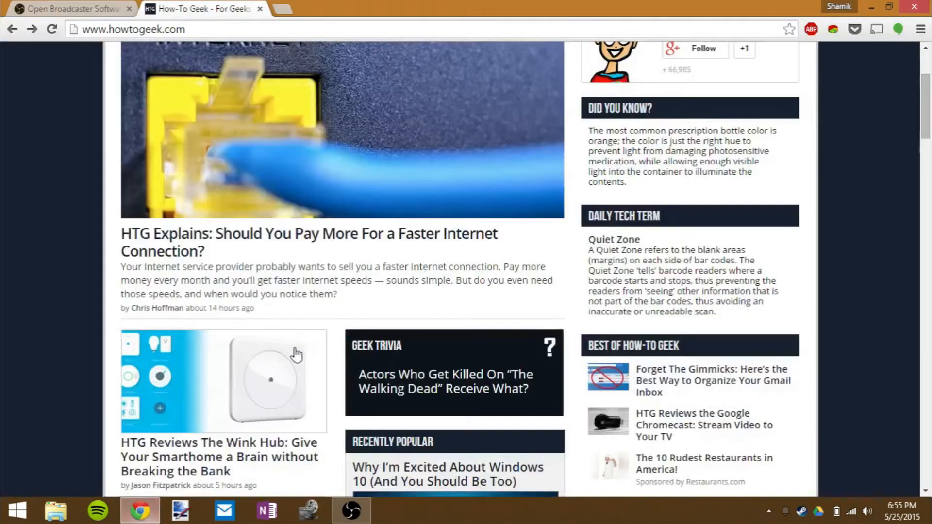
Scroll the How-To Geek homepage and minimize Chrome, revealing the new AVI recording on the desktop
scroll("up", 3)
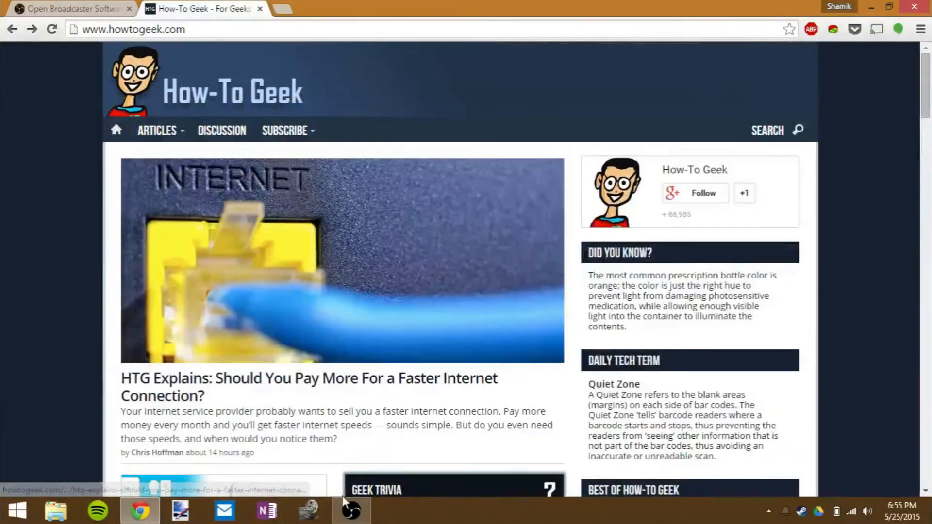
left_click(351, 510)
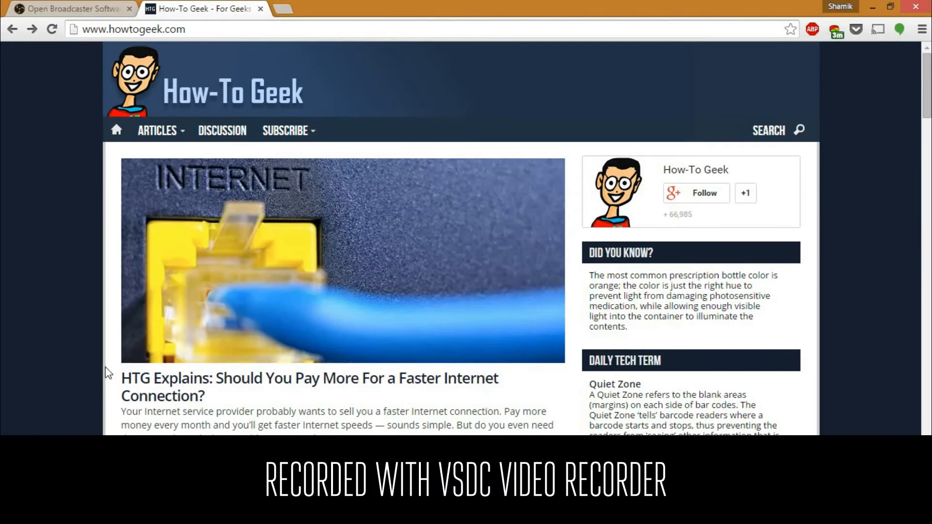
mouse_move(534, 418)
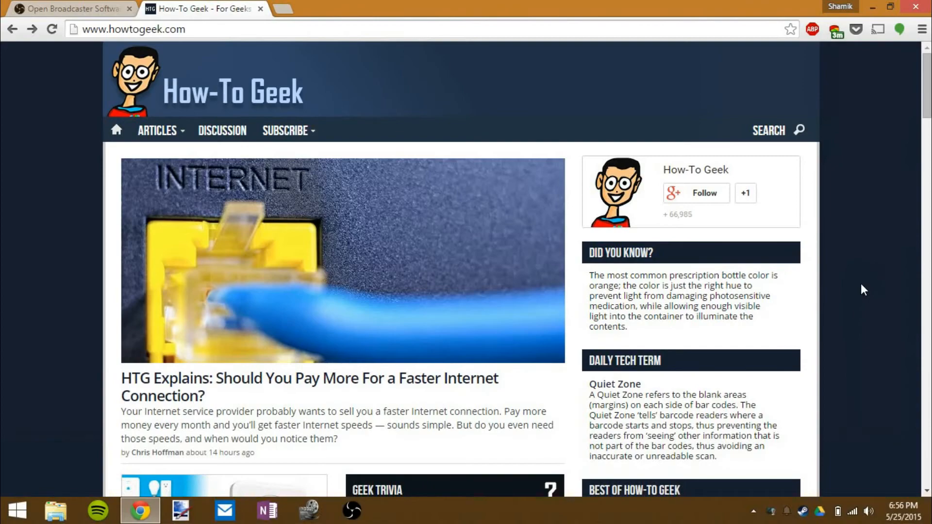
scroll("down", 3)
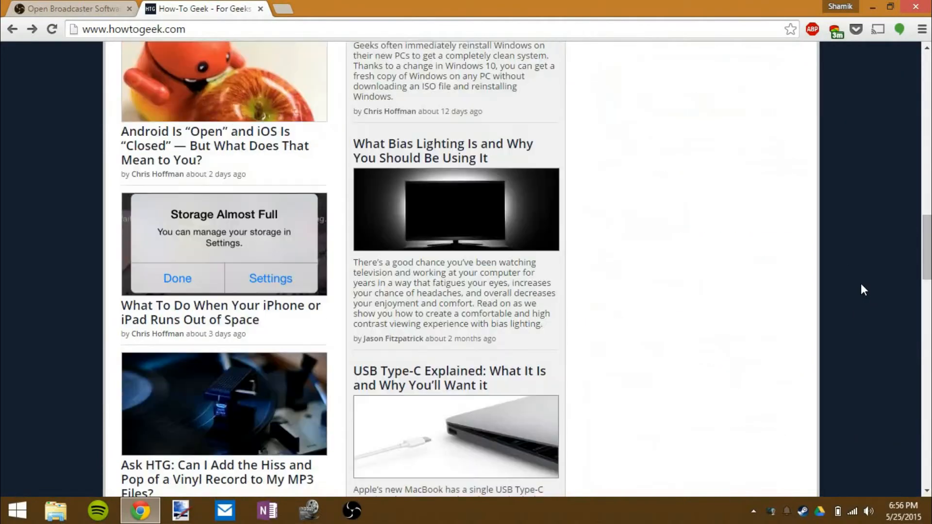
scroll("up", 3)
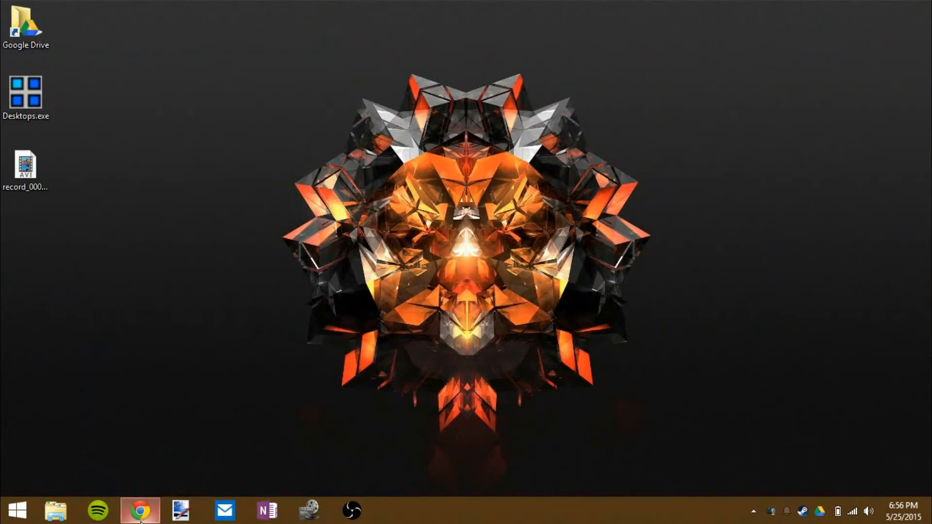
Bring Chrome back, stop the other recorder's capture from its tray menu, then switch to OBS
left_click(17, 508)
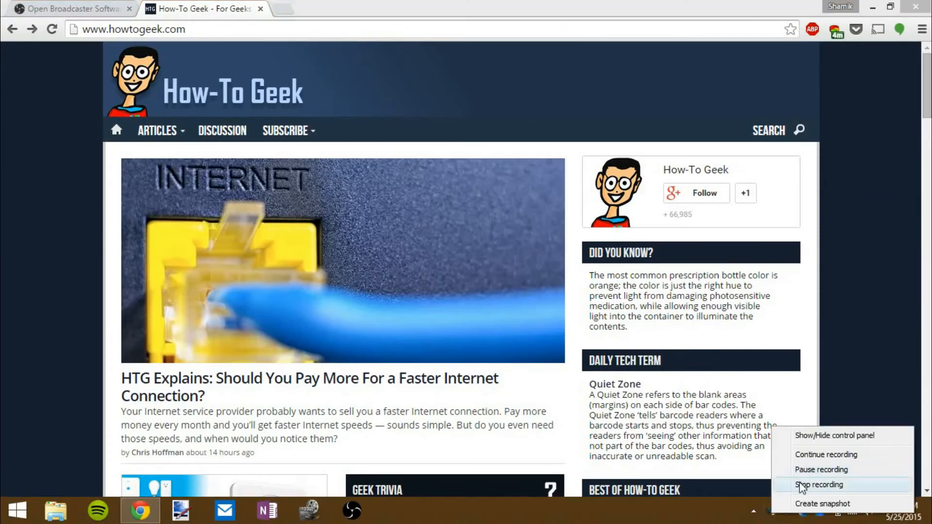
left_click(822, 485)
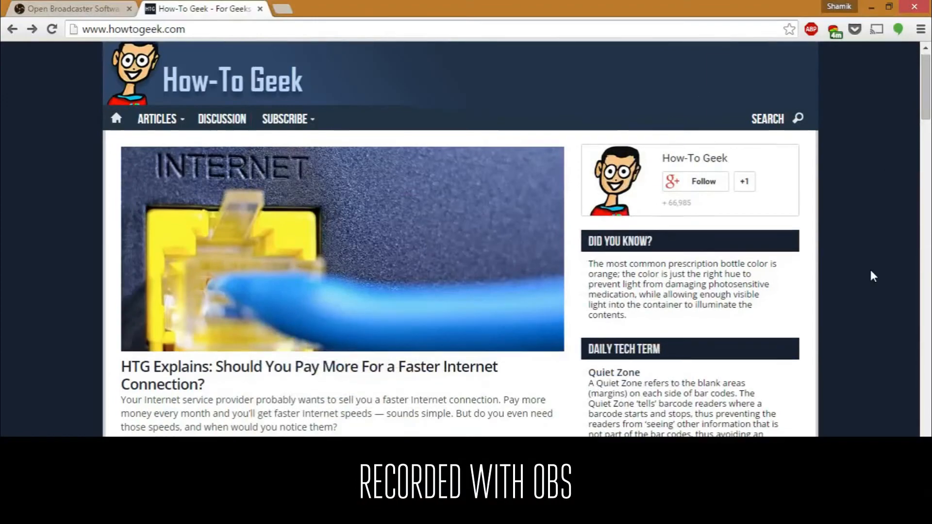
scroll("down", 3)
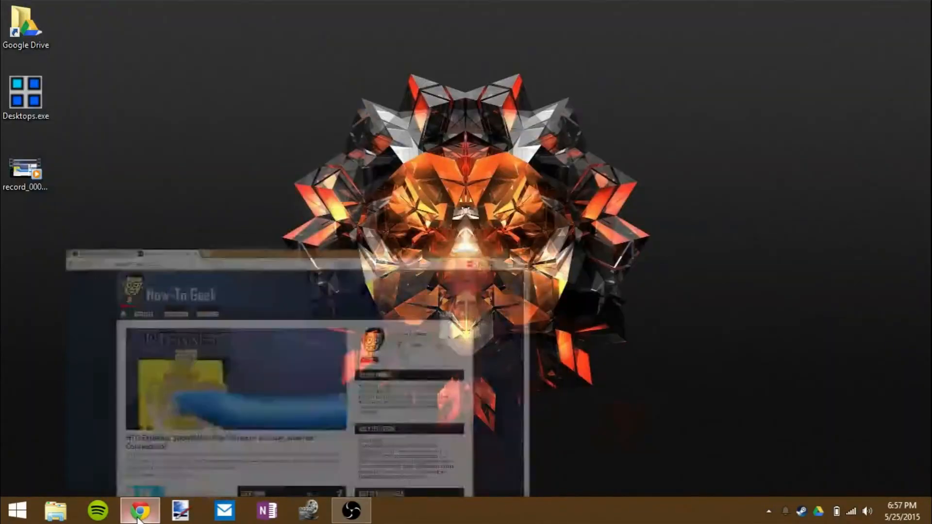
left_click(140, 508)
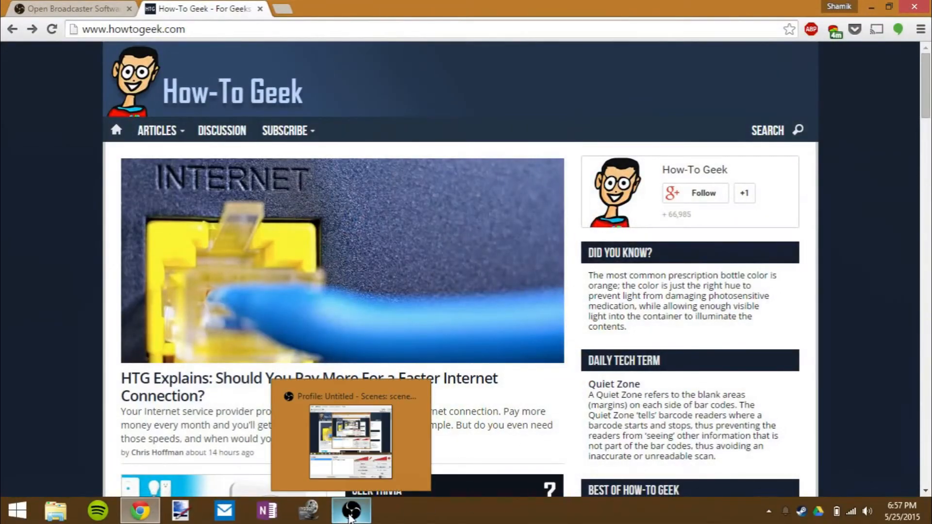
left_click(351, 511)
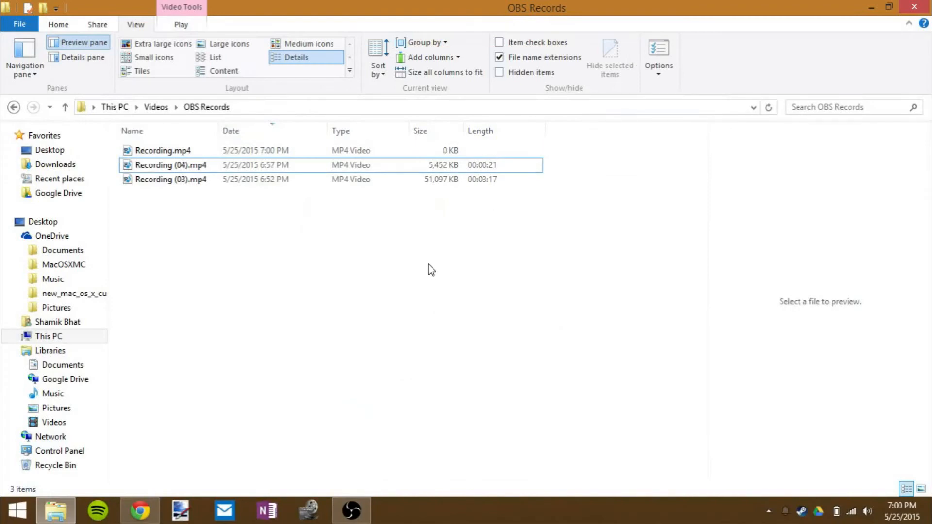
mouse_move(283, 224)
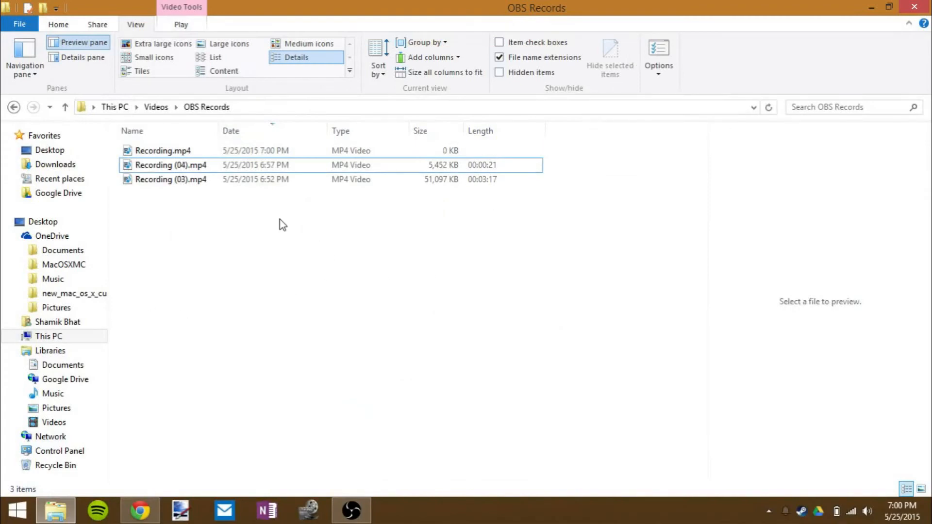
mouse_move(297, 224)
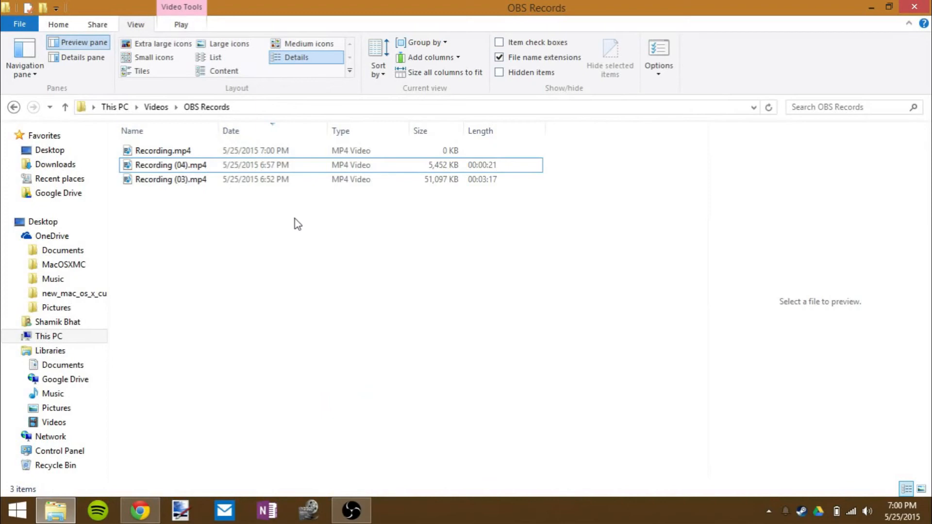
mouse_move(481, 195)
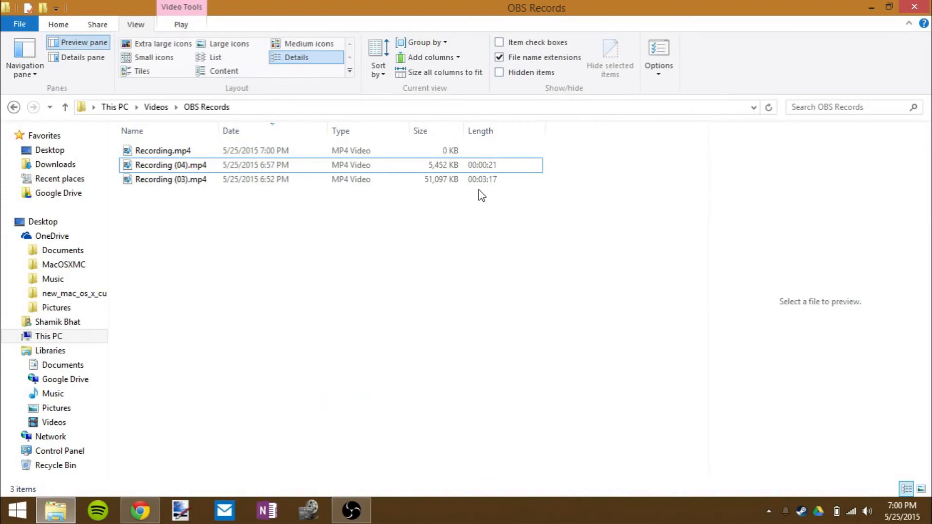
mouse_move(455, 289)
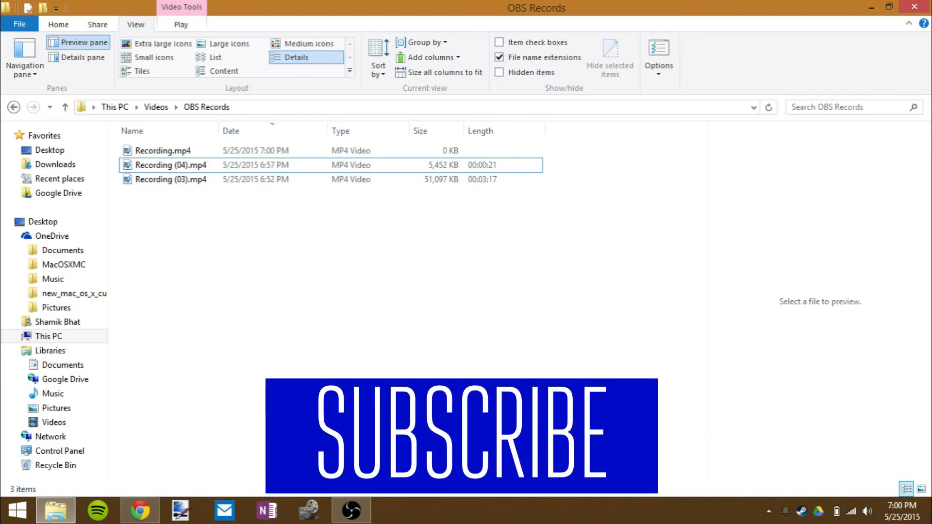
Bring OBS back in front of the OBS Records folder listing three MP4 recordings
left_click(348, 513)
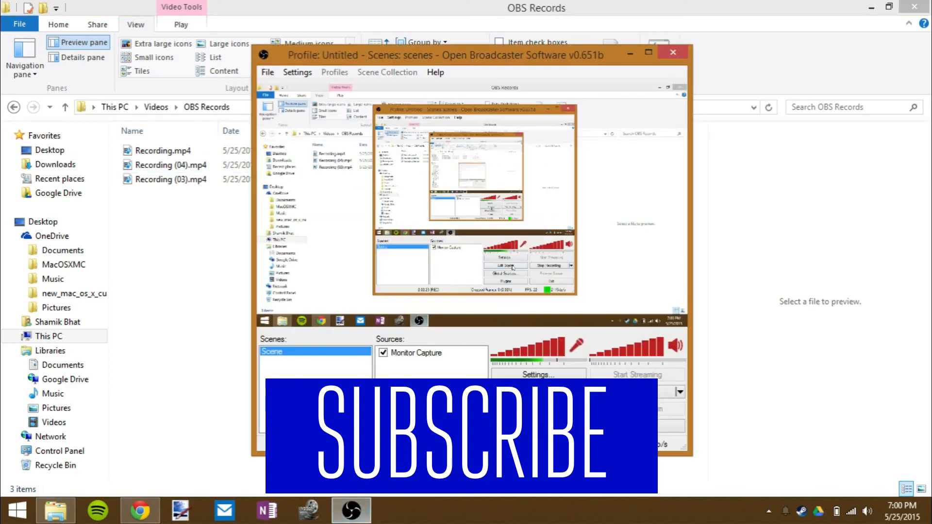